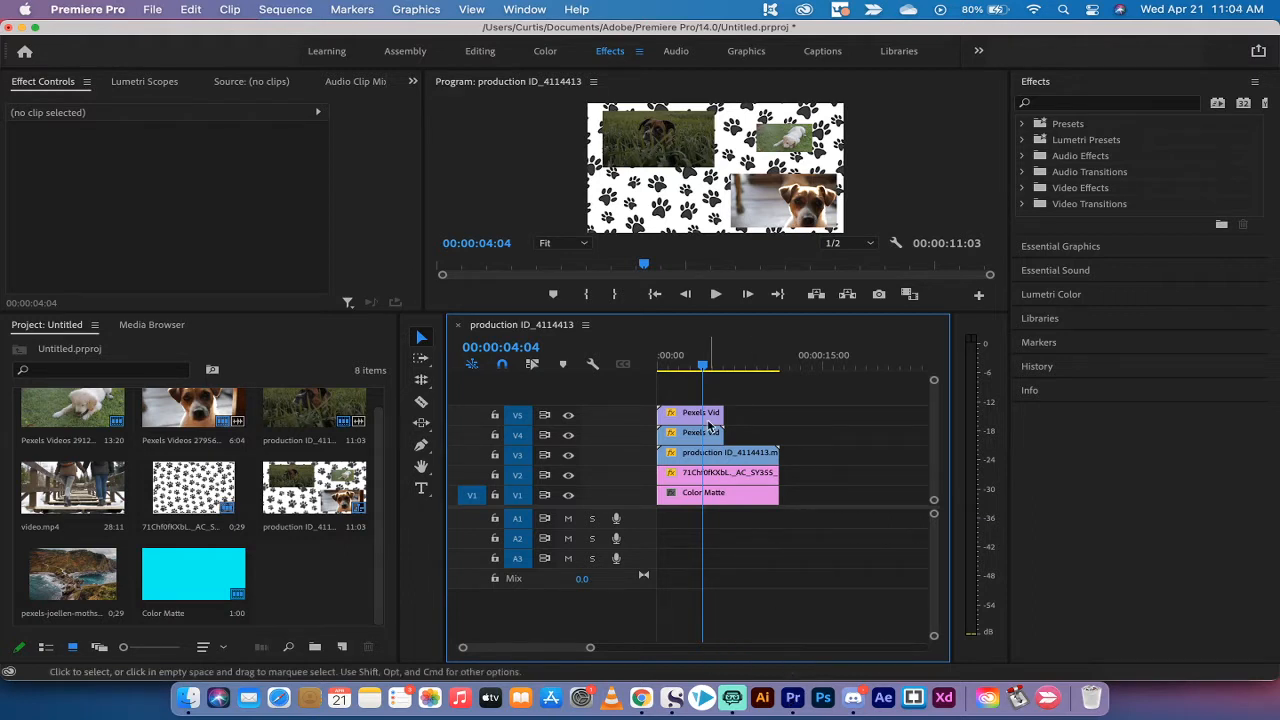
# Return to the sequence start and hide the paw-print layer on V2 to reveal the cyan matte.
pyautogui.click(660, 367)
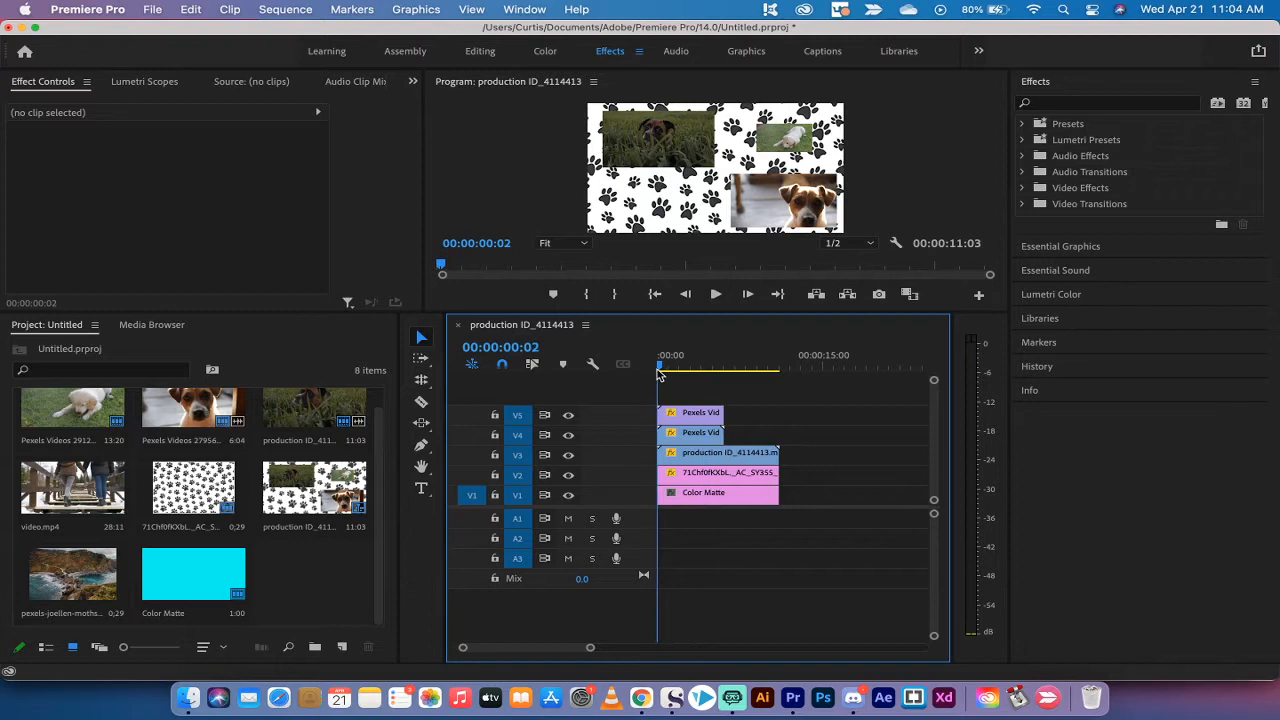
pyautogui.click(662, 371)
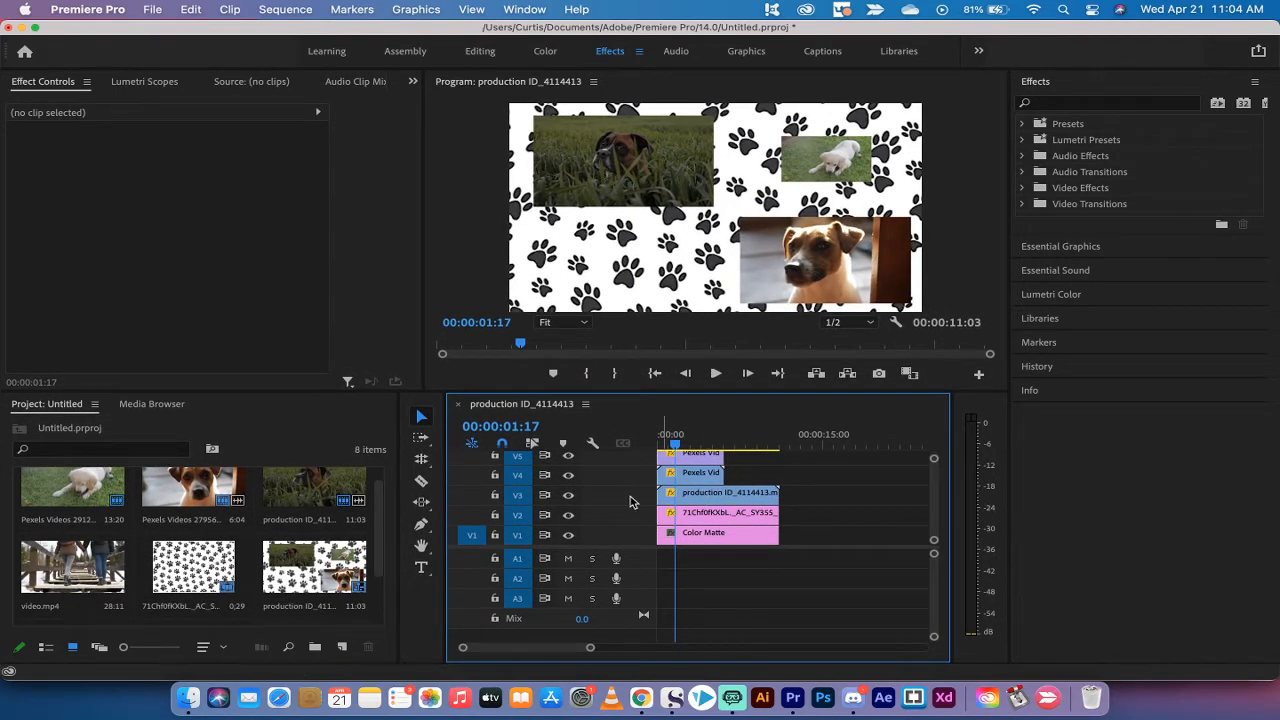
pyautogui.click(718, 513)
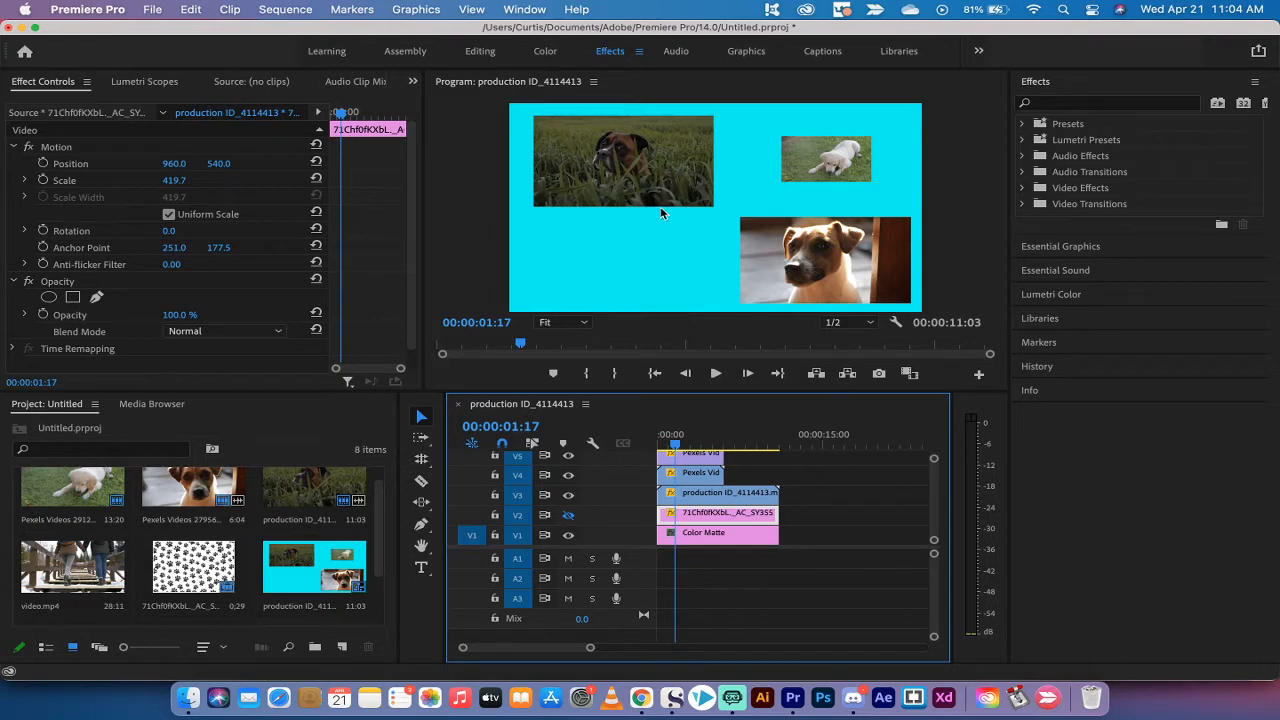
pyautogui.moveTo(663, 248)
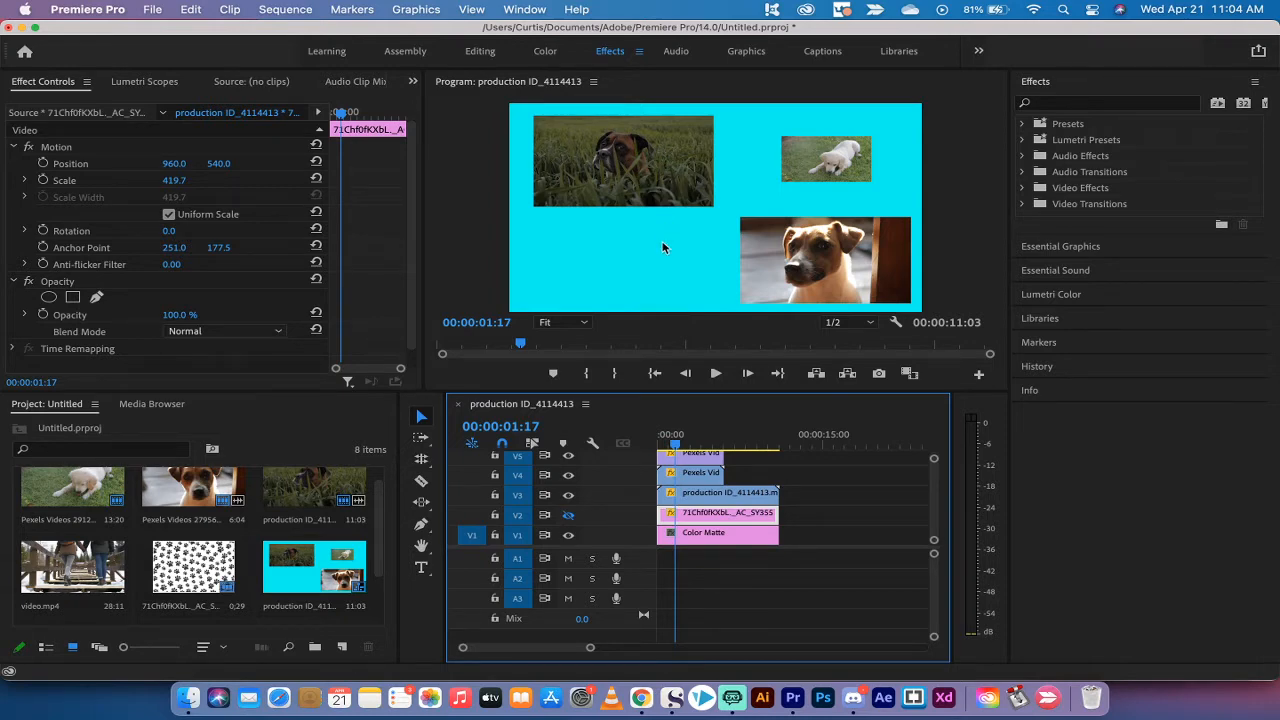
pyautogui.moveTo(647, 391)
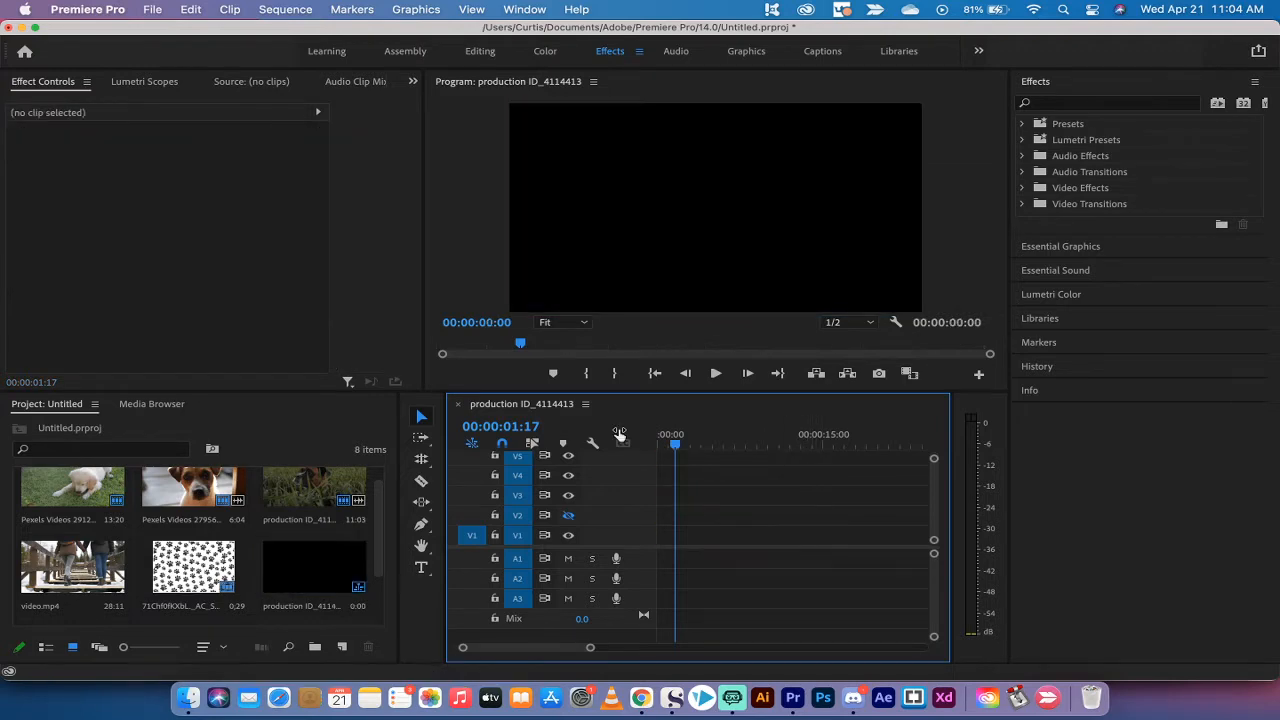
# Raise the three dog clips onto tracks V3, V4 and V5, leaving V1 and V2 empty.
pyautogui.click(313, 580)
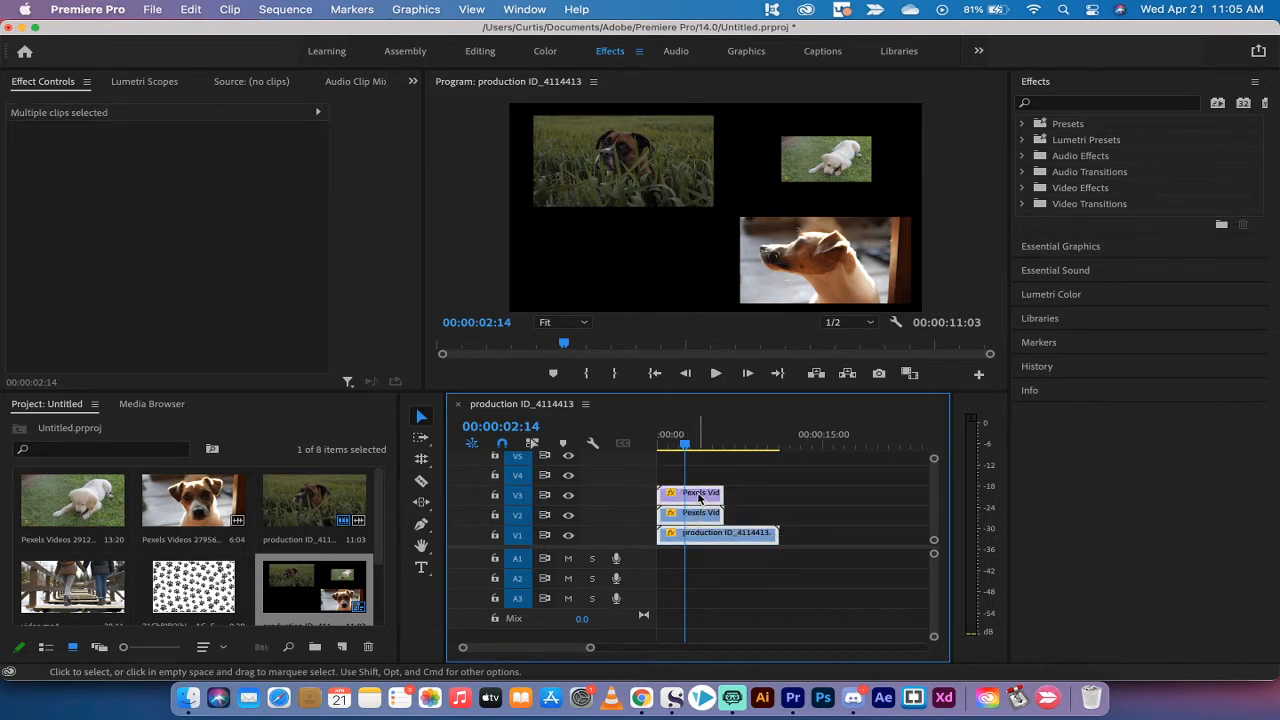
pyautogui.moveTo(700, 492); pyautogui.dragTo(697, 465)
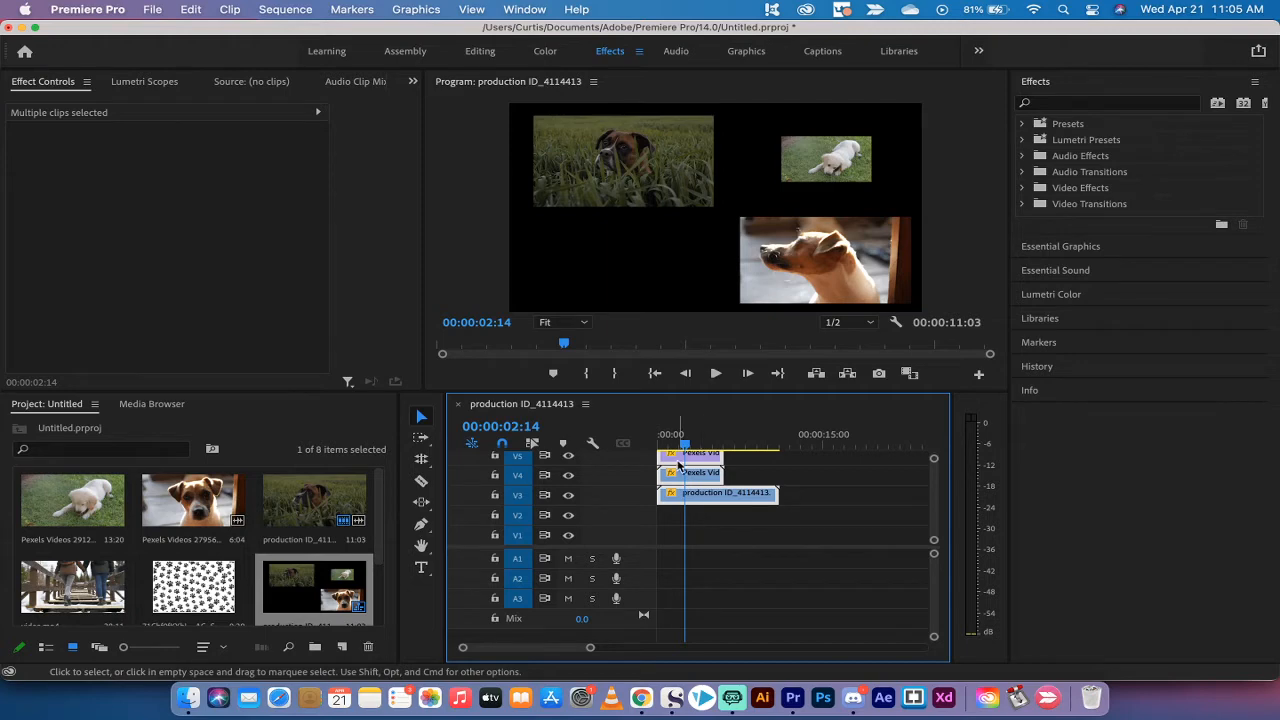
pyautogui.click(697, 521)
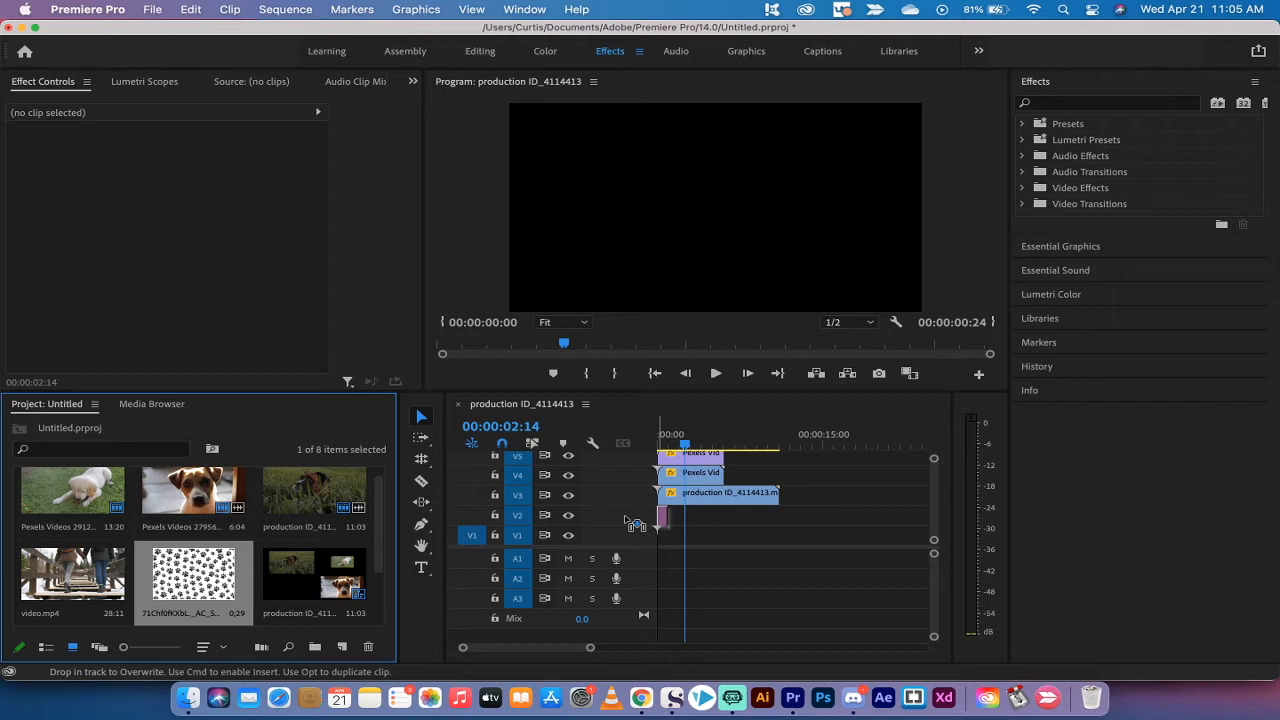
pyautogui.moveTo(632, 523)
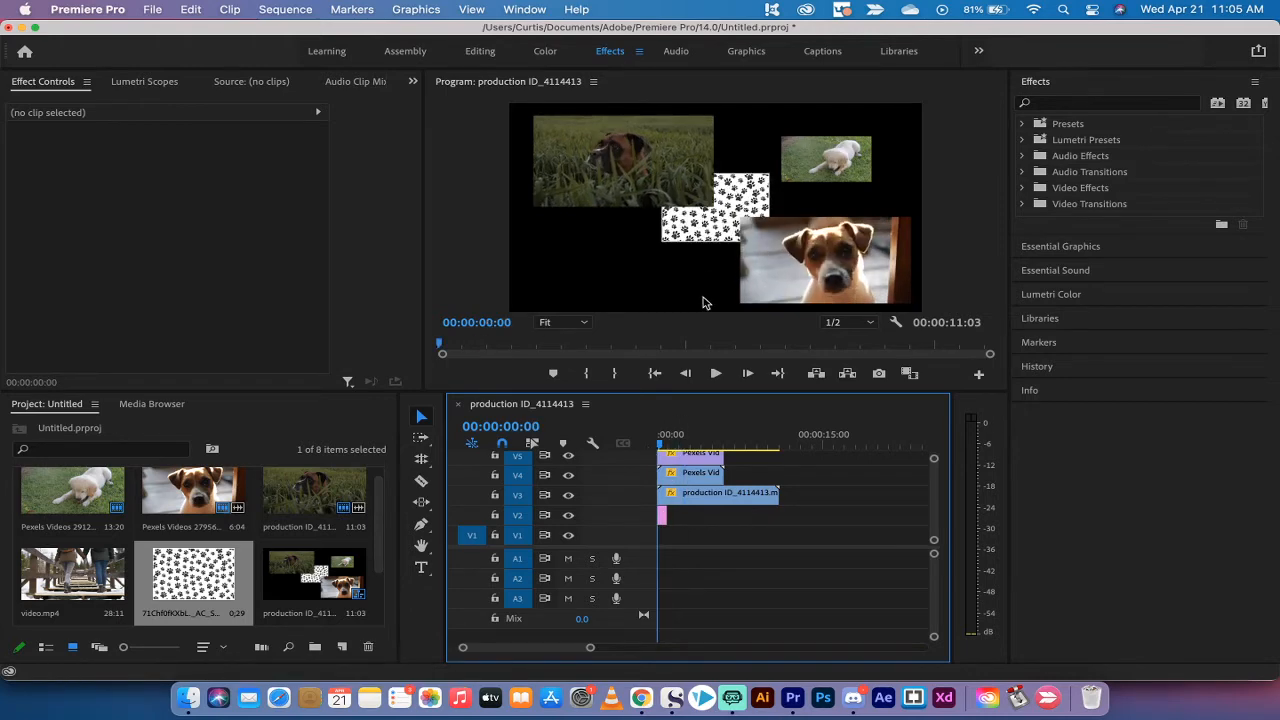
pyautogui.moveTo(703, 248)
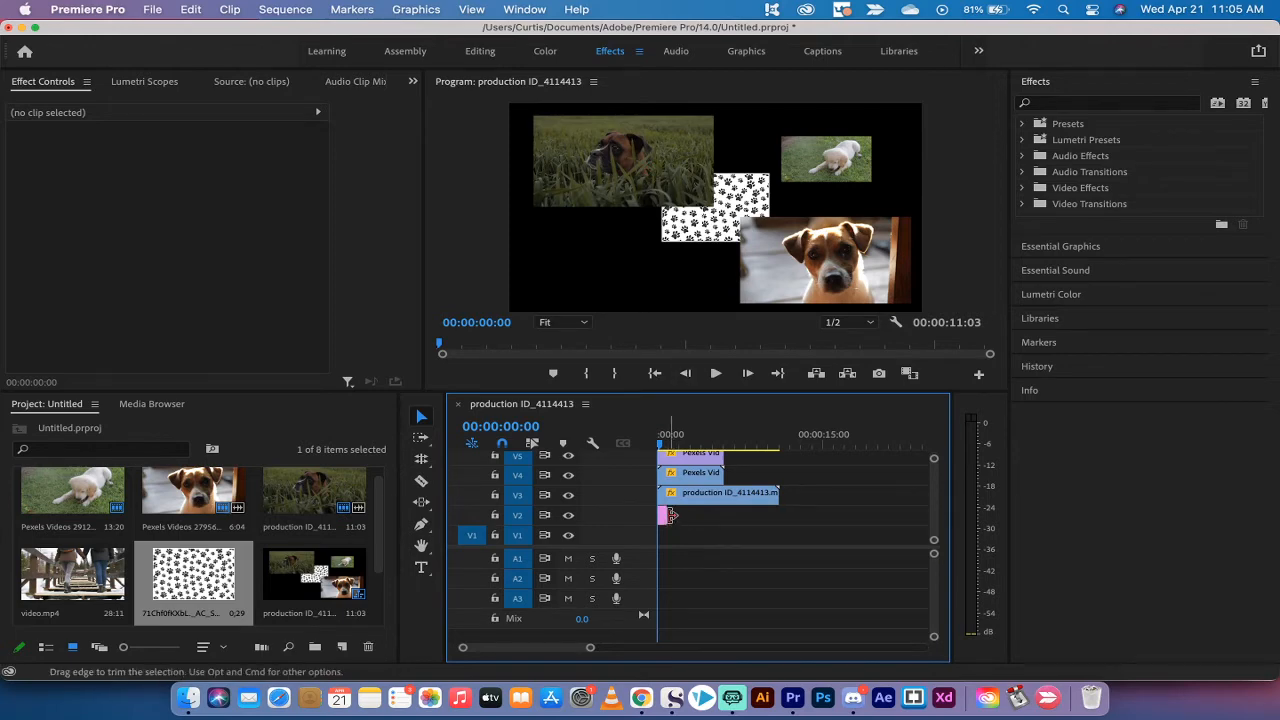
# Stretch the paw-print clip on V2 to match the dog clips' length, then select it.
pyautogui.moveTo(670, 515); pyautogui.dragTo(723, 515)
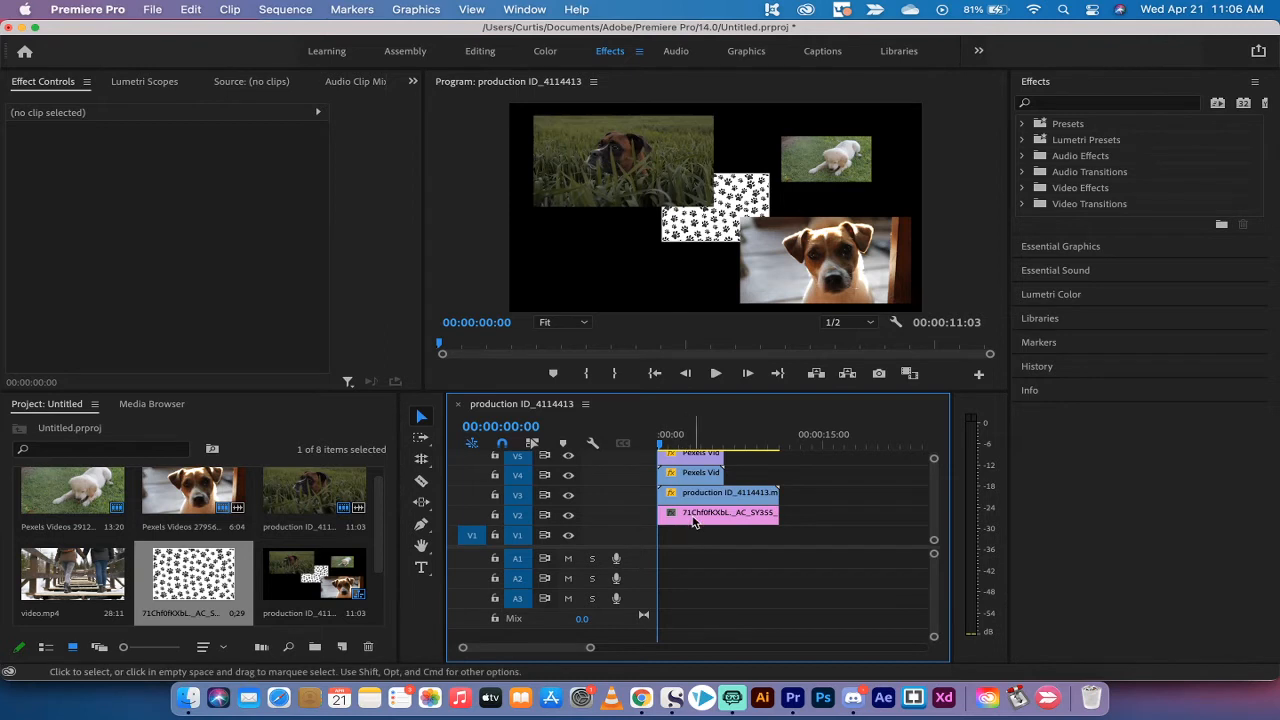
pyautogui.click(720, 513)
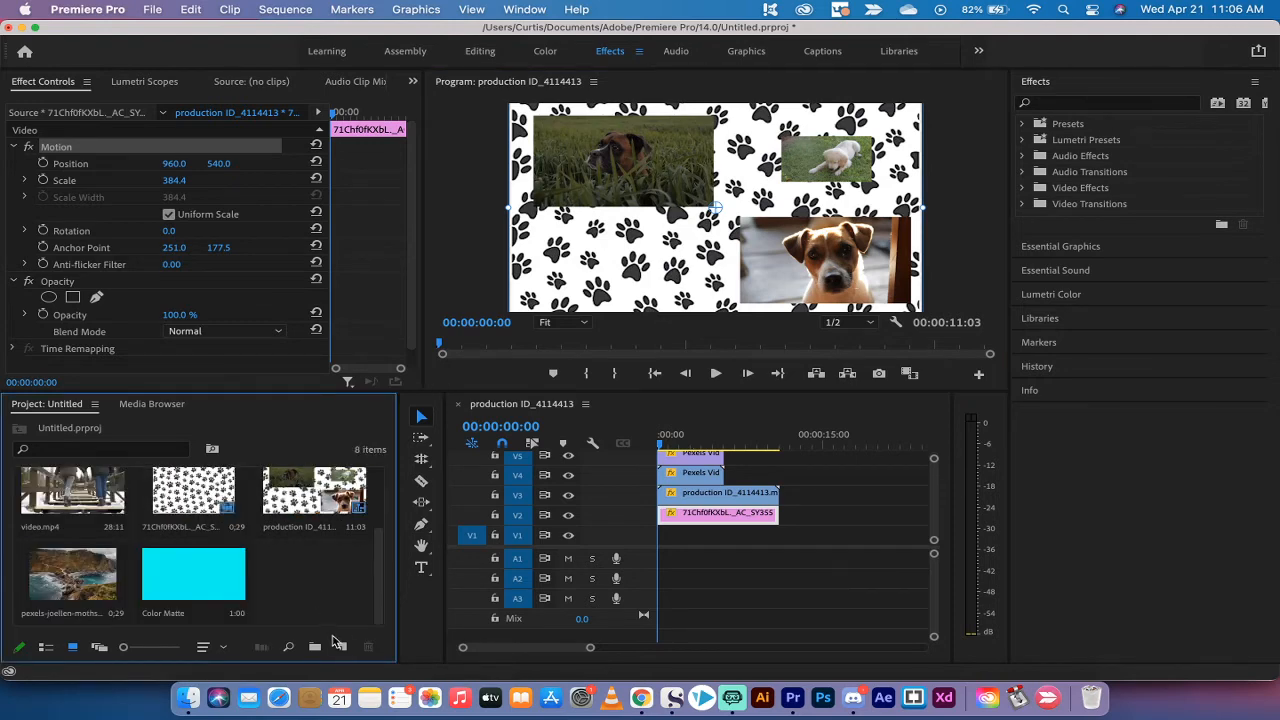
# Open the New Item list from the bottom of the Project panel.
pyautogui.click(341, 647)
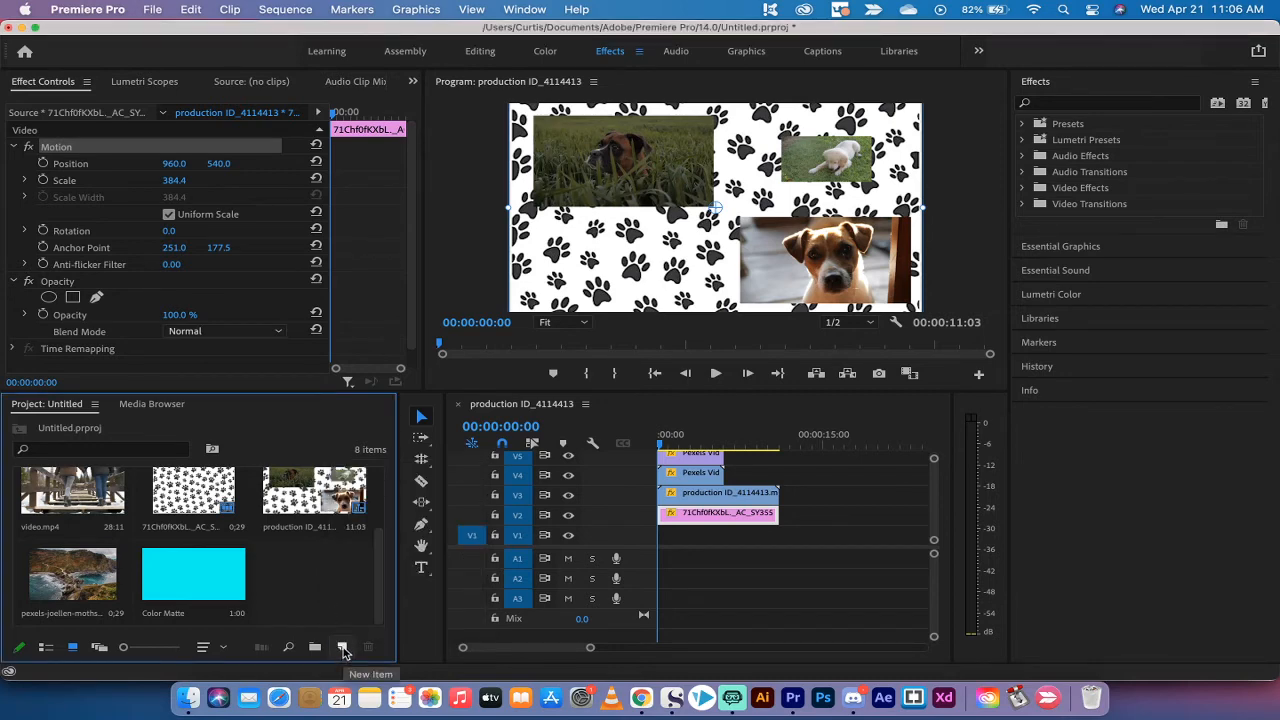
pyautogui.click(342, 647)
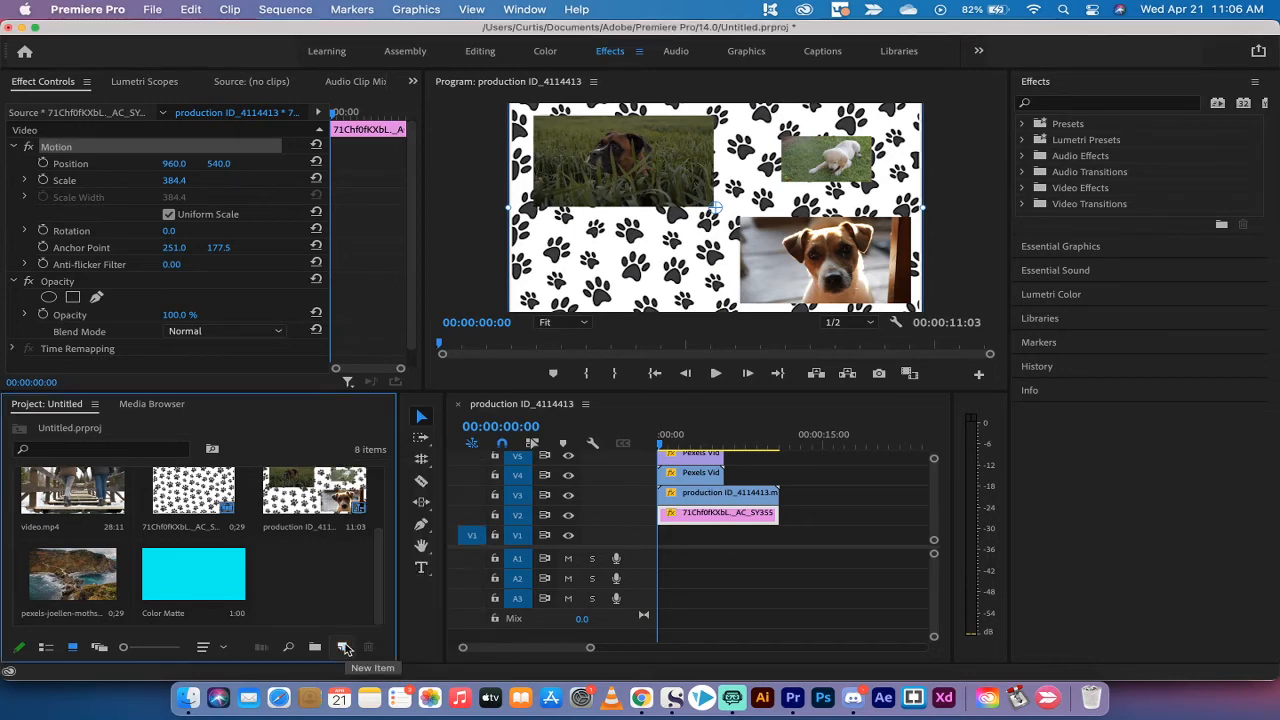
pyautogui.moveTo(398, 550)
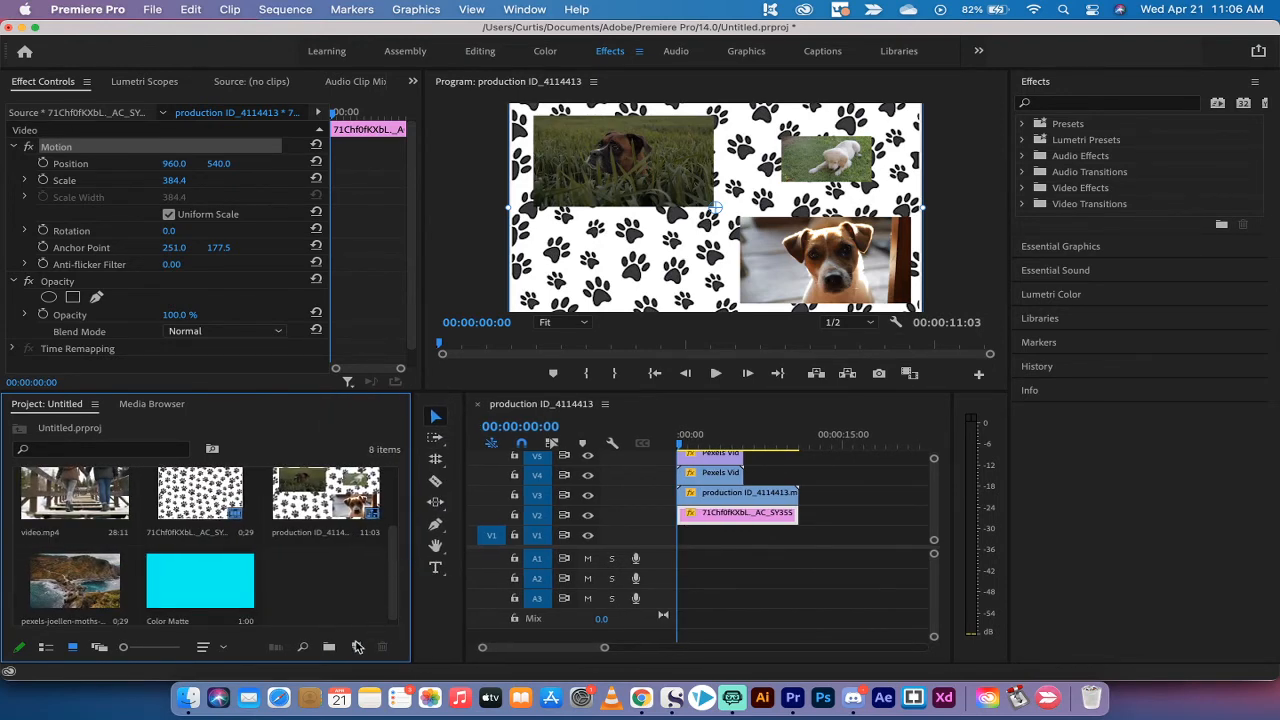
pyautogui.click(357, 646)
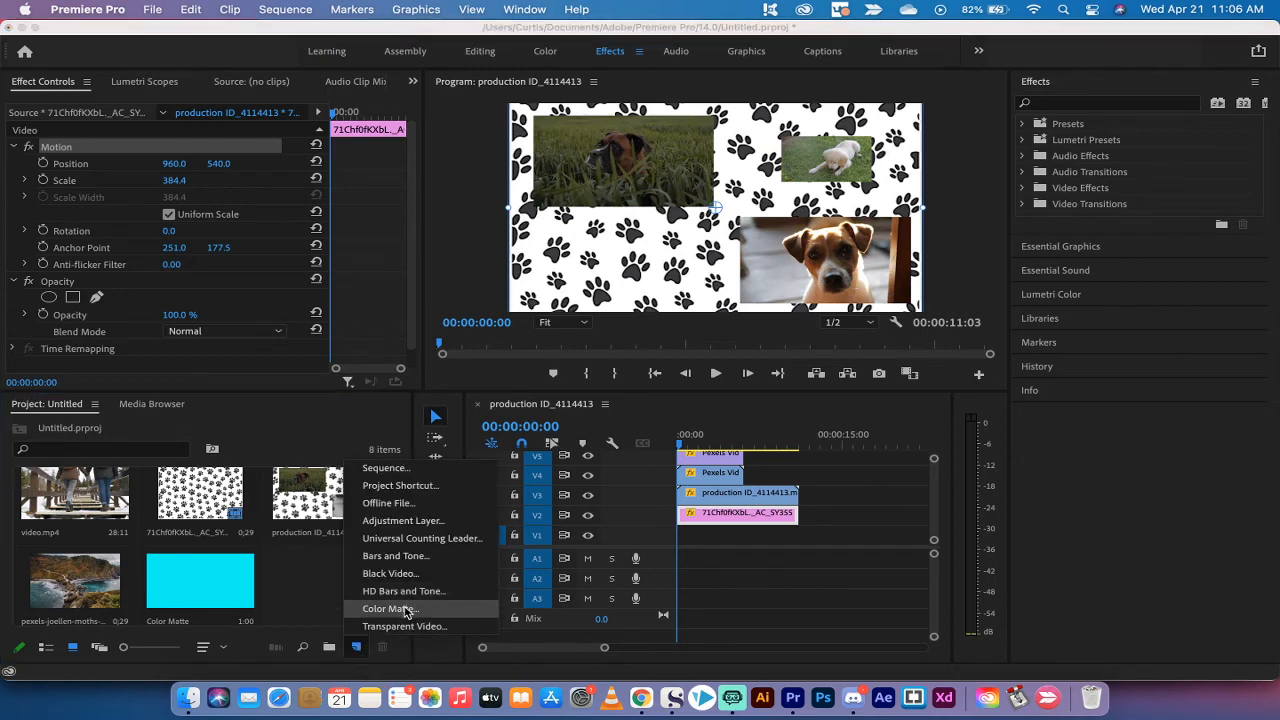
# Create a Color Matte with default video settings, a green colour and the default name.
pyautogui.click(388, 608)
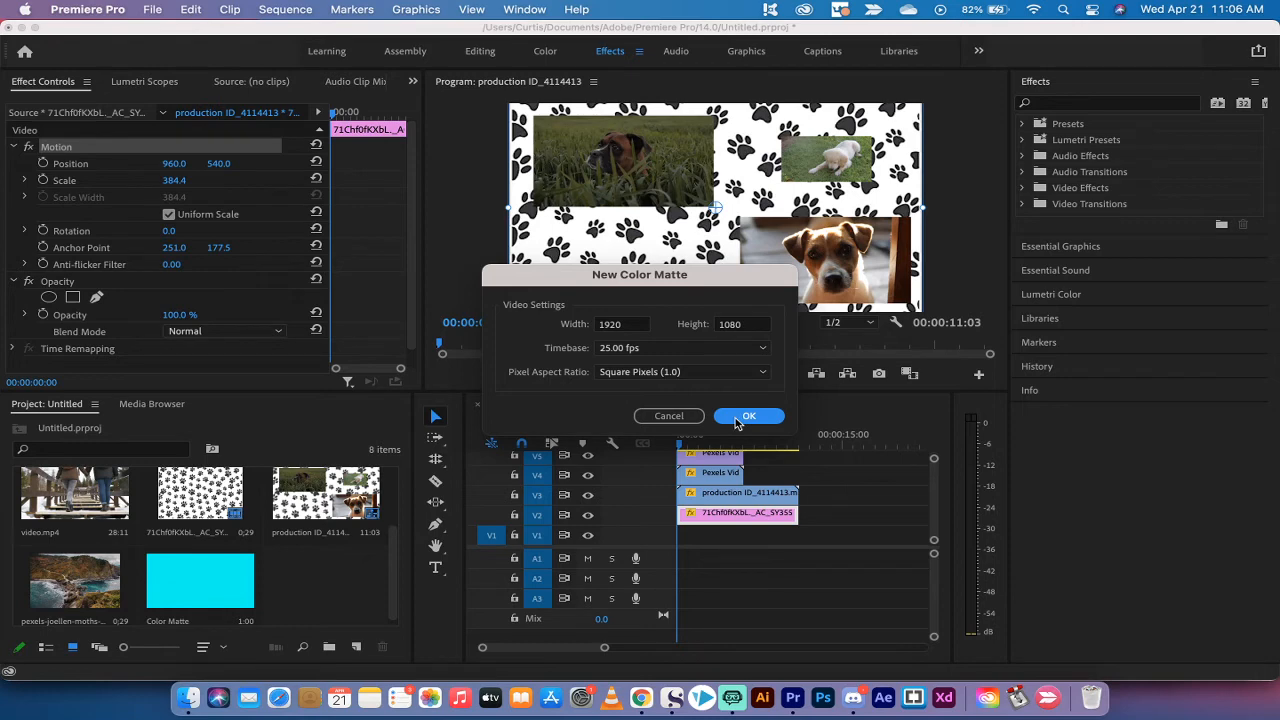
pyautogui.click(749, 416)
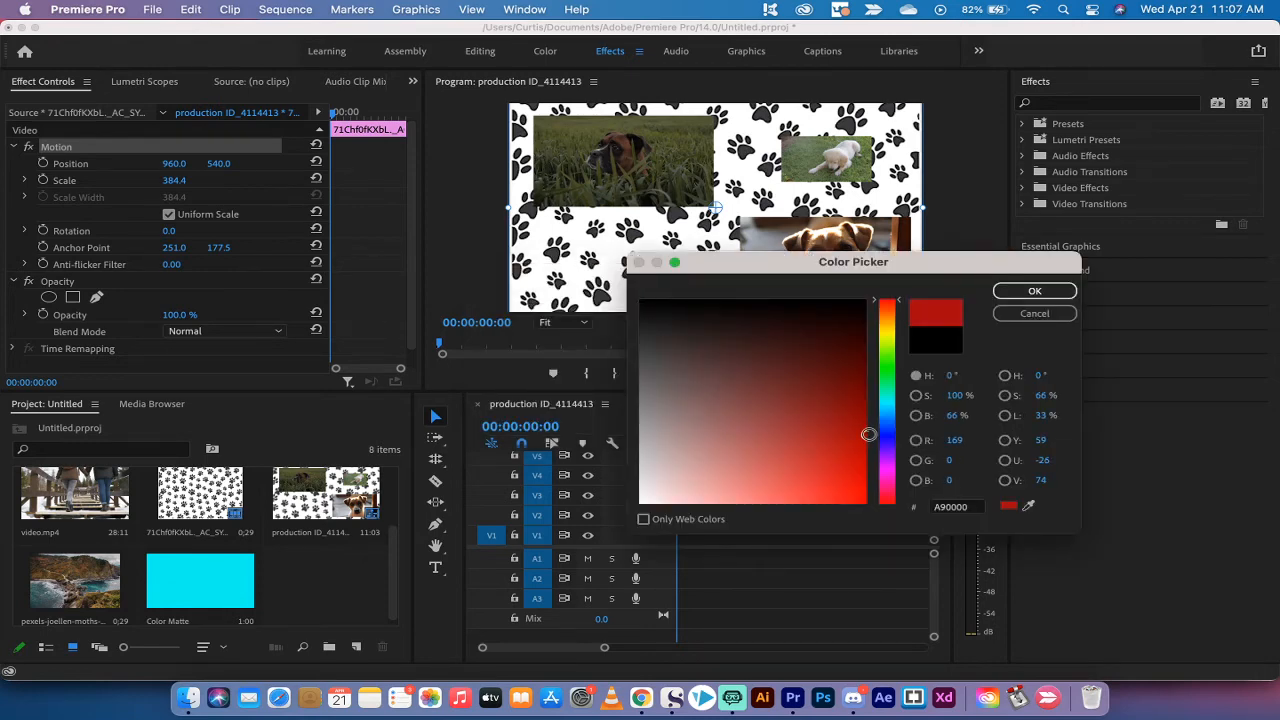
pyautogui.moveTo(869, 434); pyautogui.dragTo(864, 423)
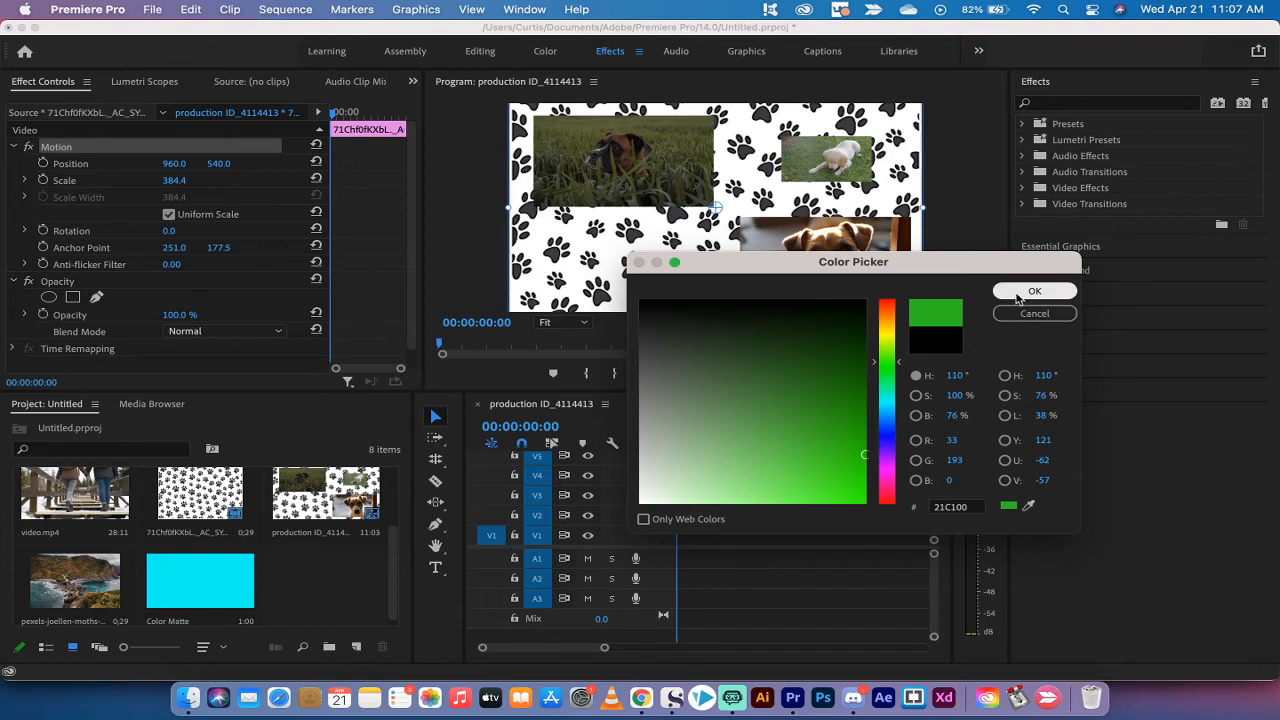
pyautogui.click(1035, 291)
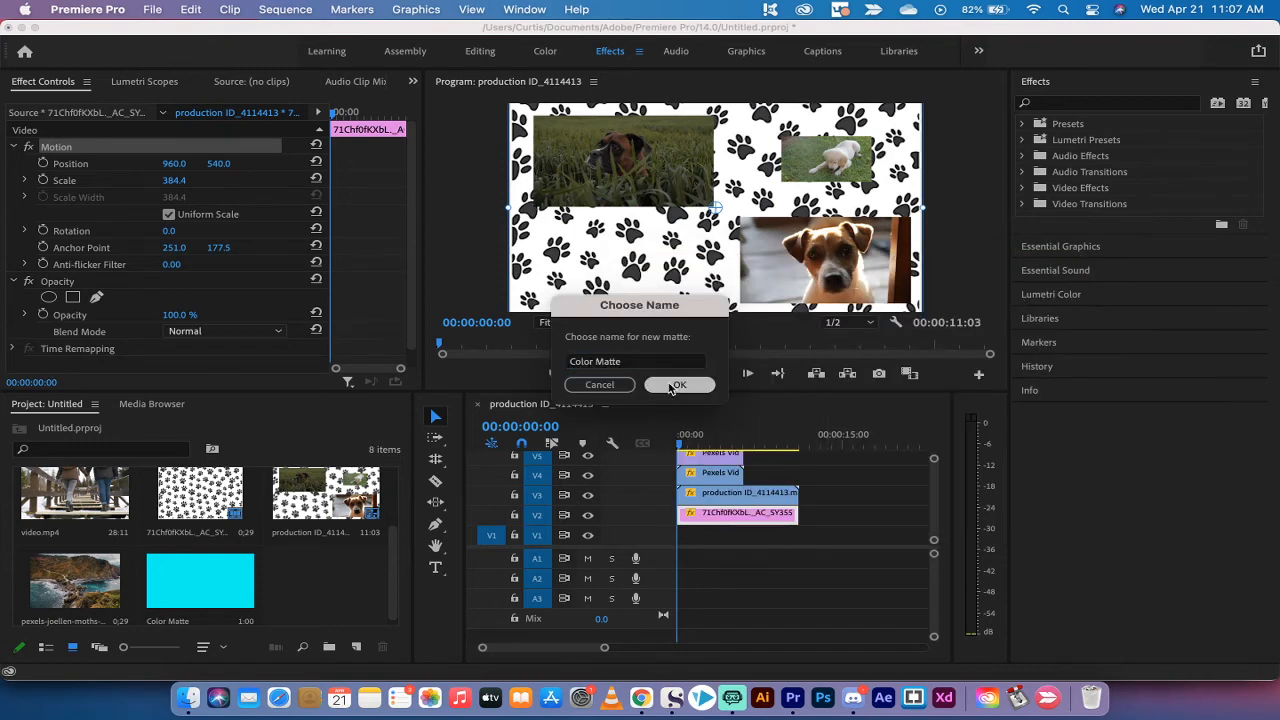
pyautogui.click(679, 385)
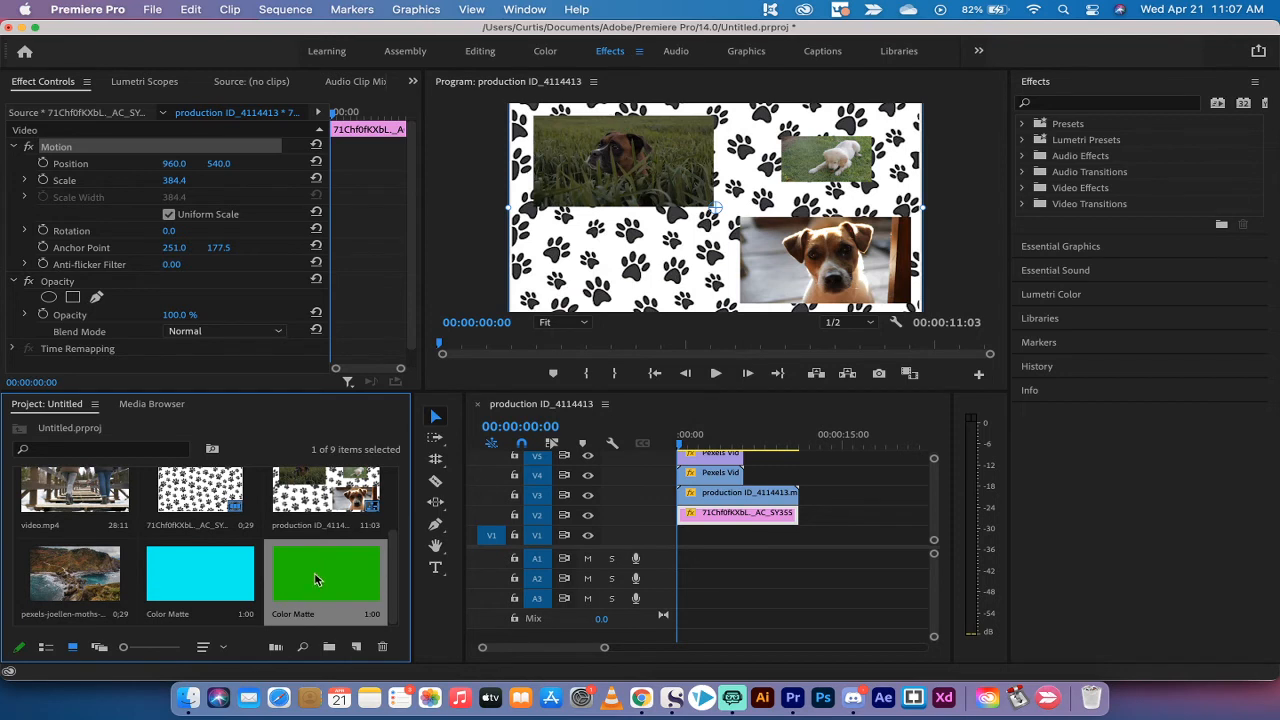
pyautogui.moveTo(319, 579)
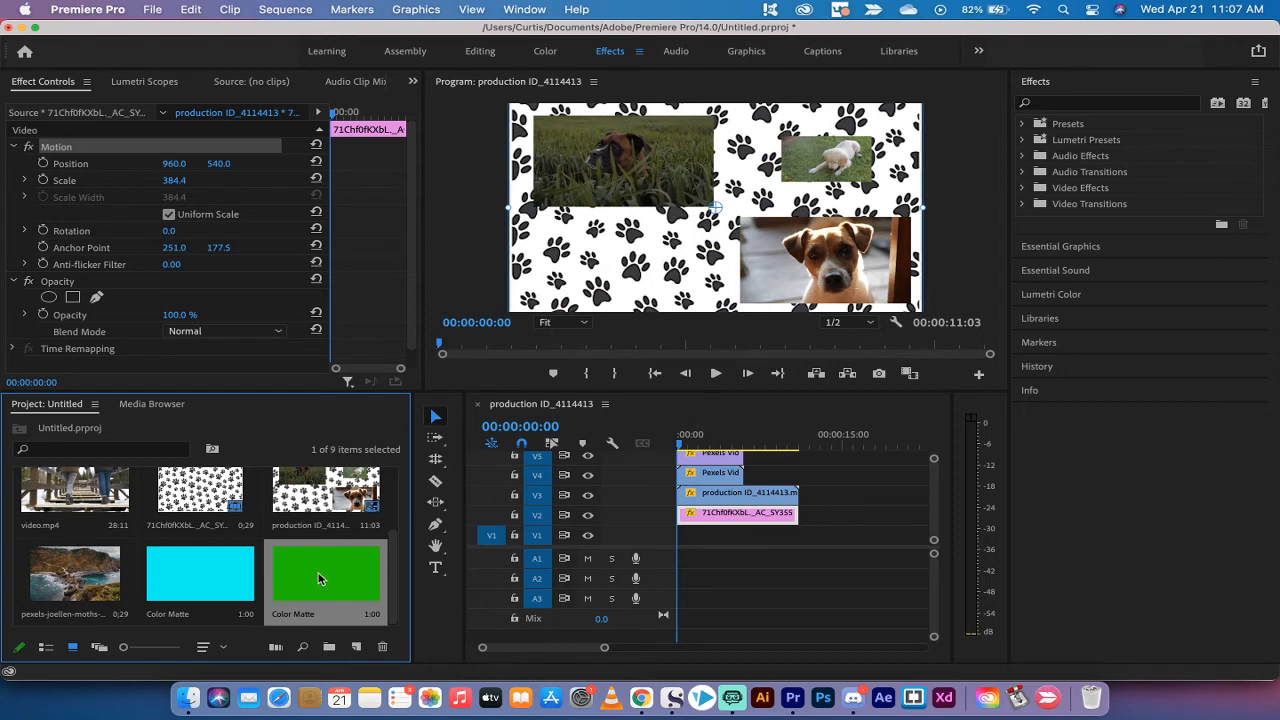
pyautogui.moveTo(298, 578)
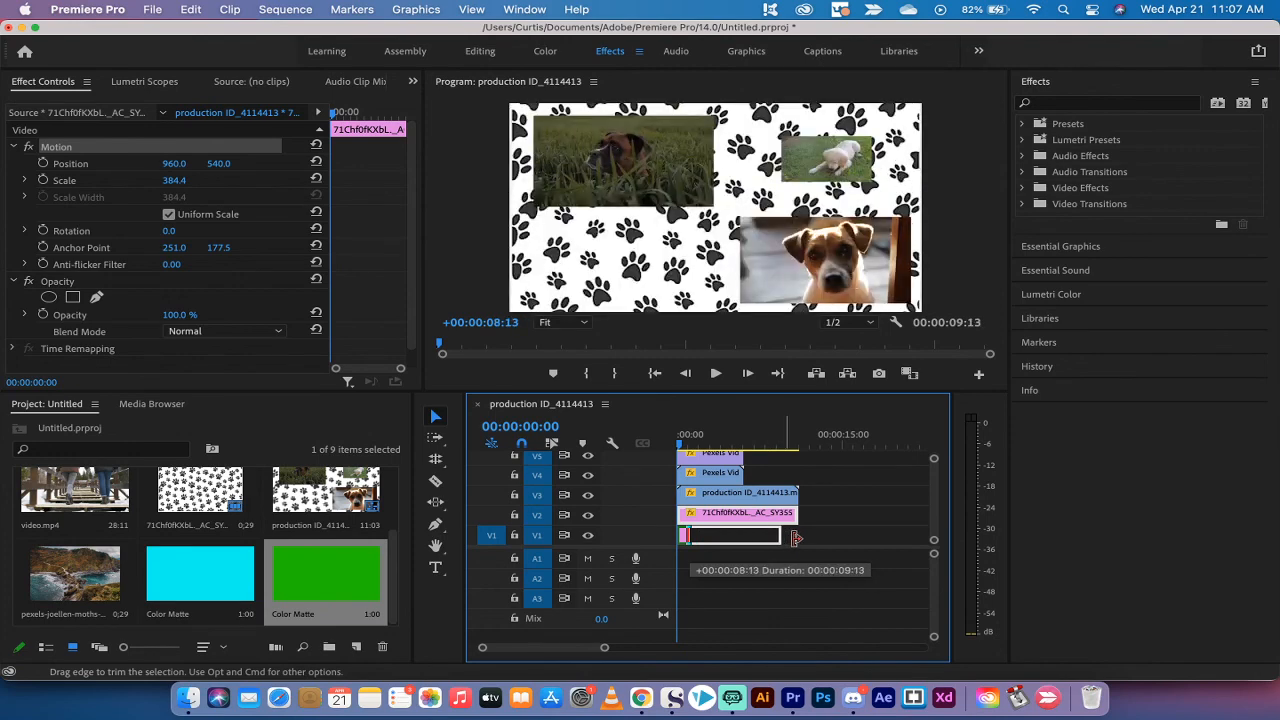
# Lengthen the green matte on V1 to span the full length of the clips above.
pyautogui.moveTo(795, 538); pyautogui.dragTo(800, 538)
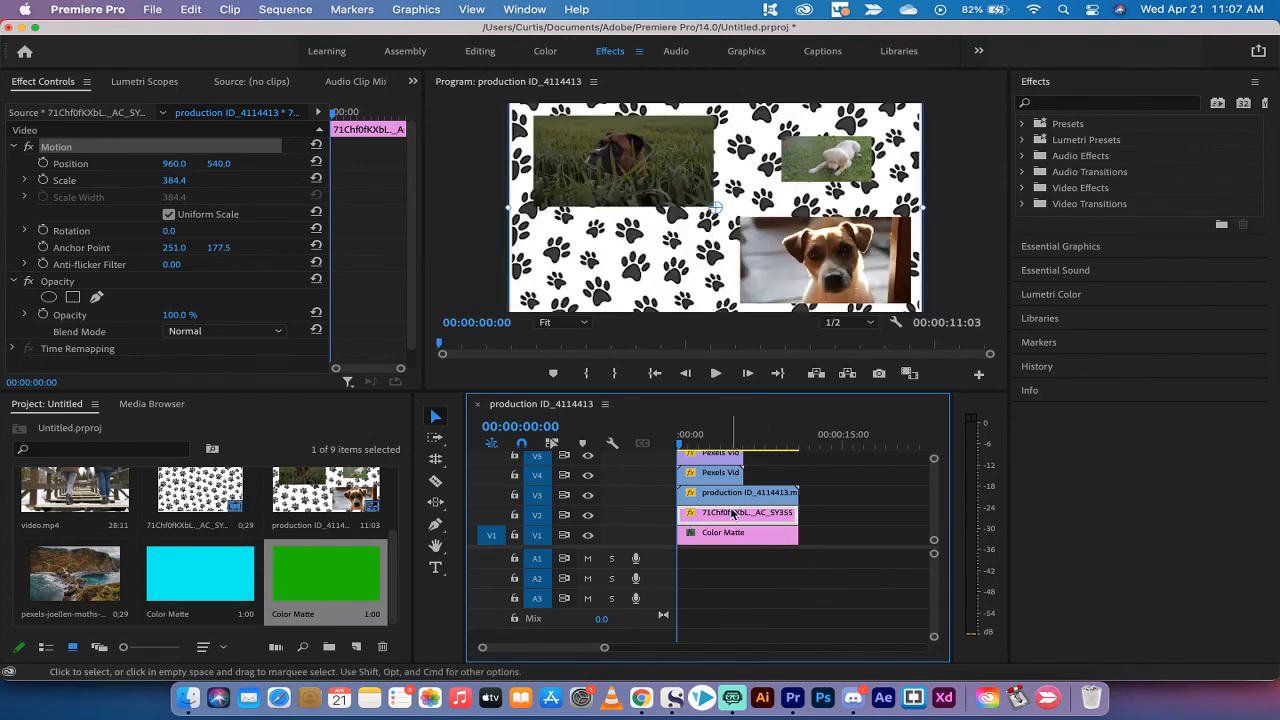
pyautogui.moveTo(588, 535)
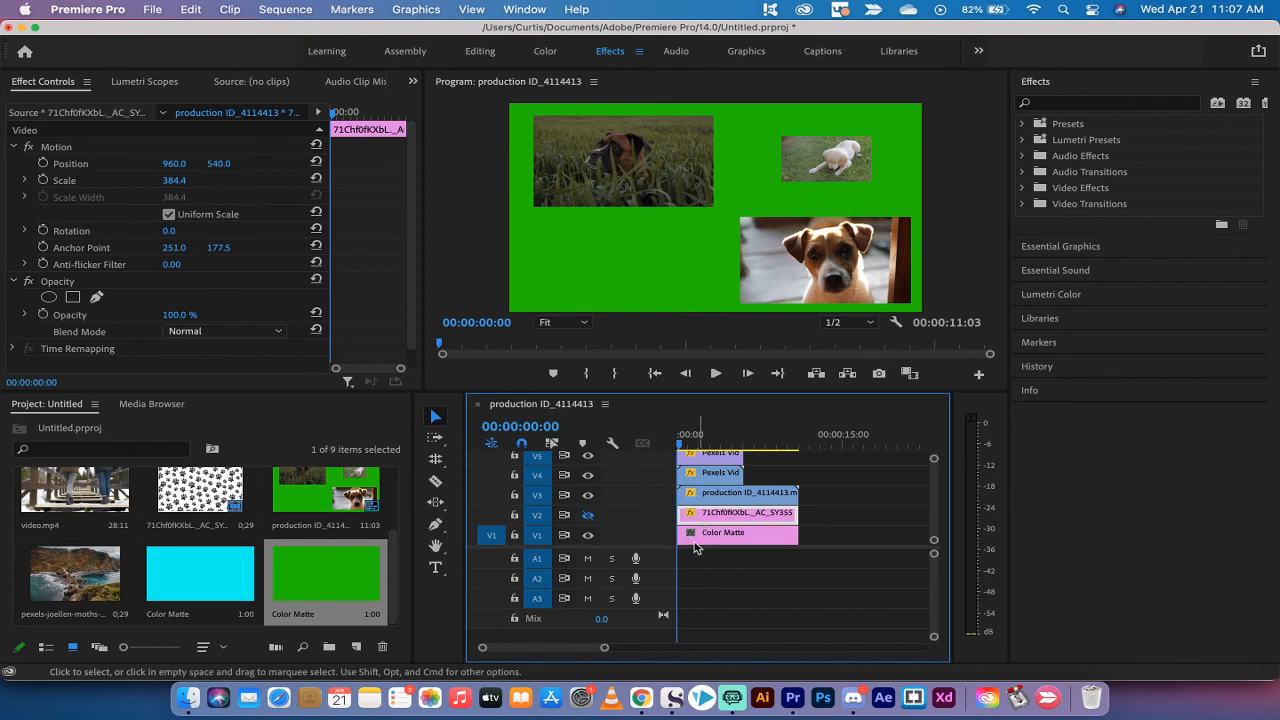
pyautogui.moveTo(733, 697)
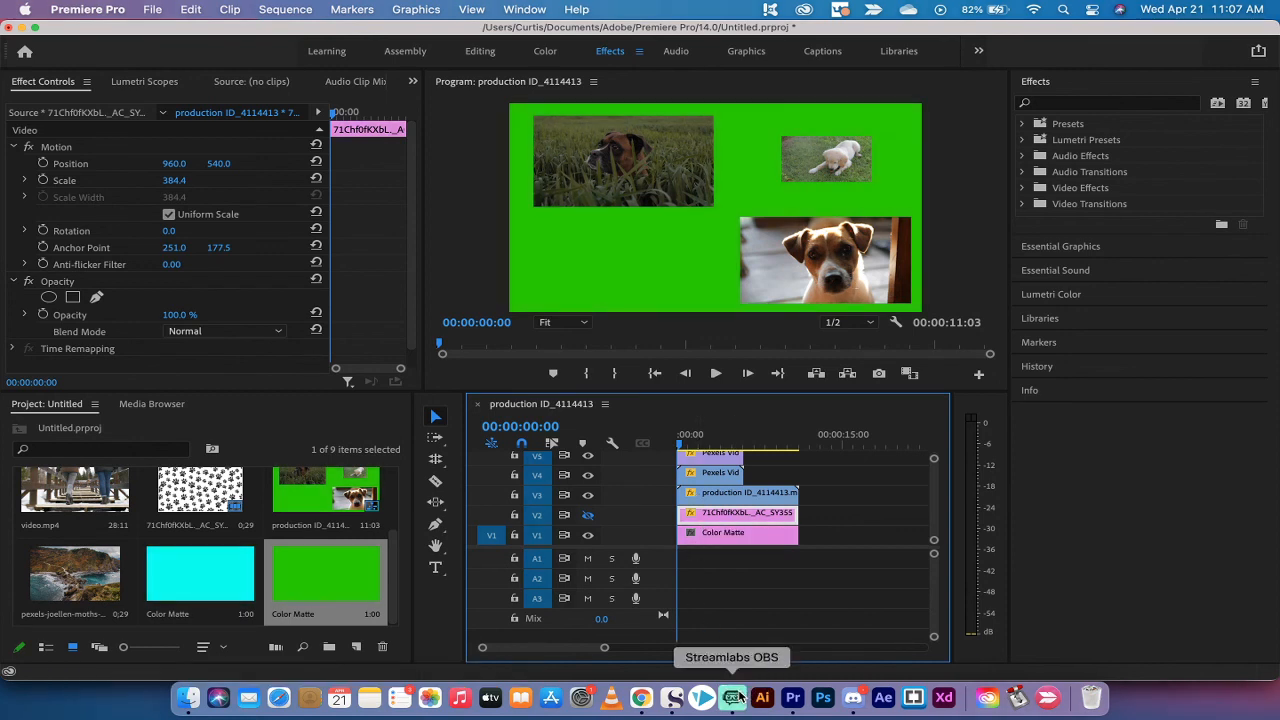